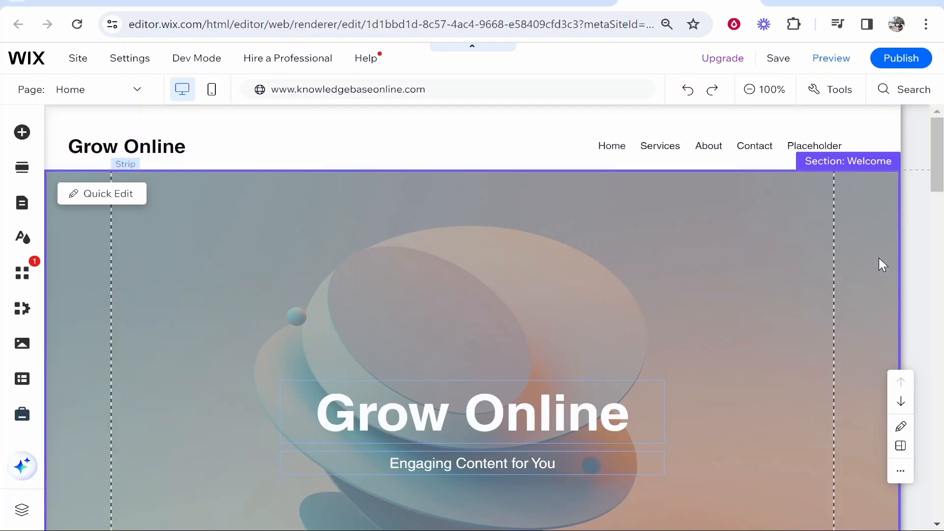
mouse_move(605, 256)
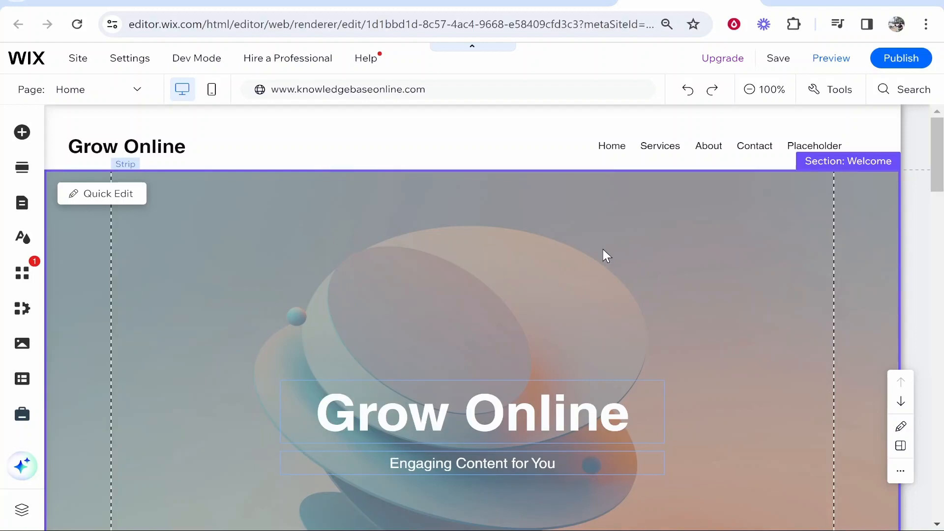
mouse_move(375, 200)
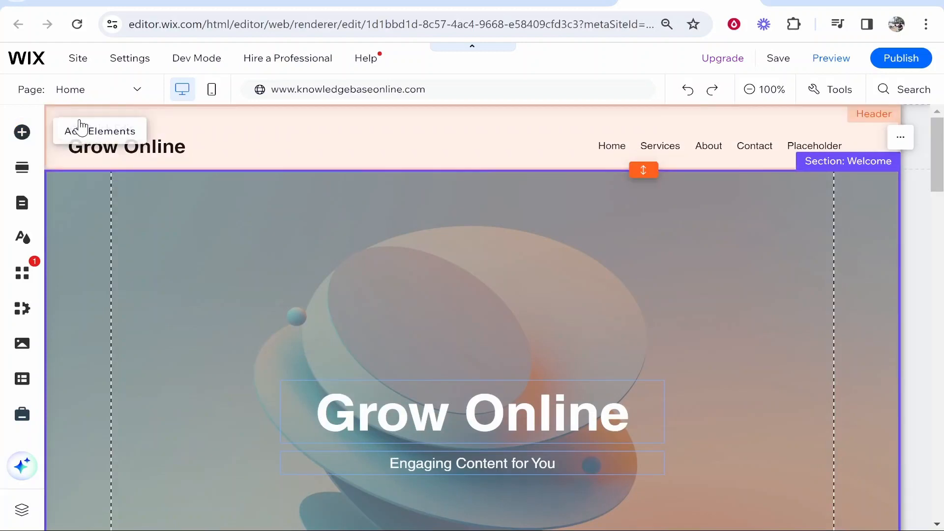
Add the eyeball image button from Add Elements > Button > Image Buttons onto the hero section
left_click(22, 132)
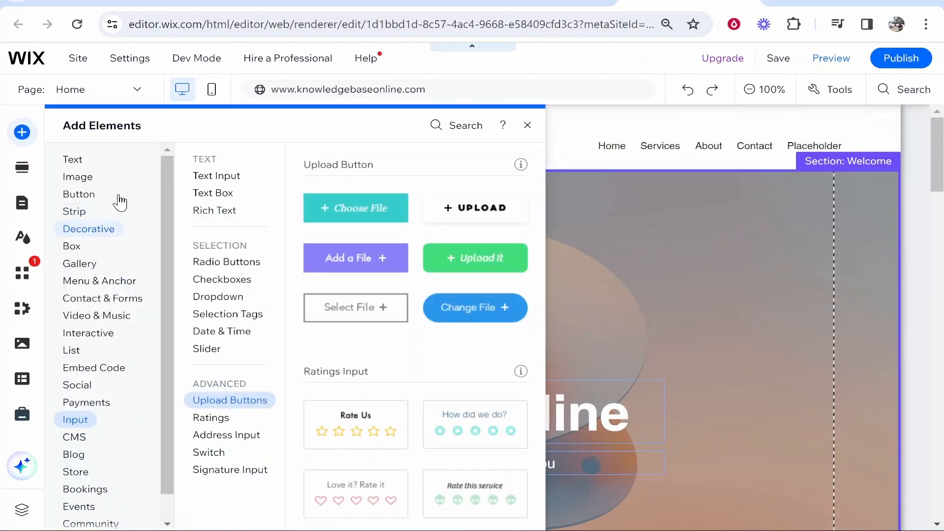
left_click(79, 194)
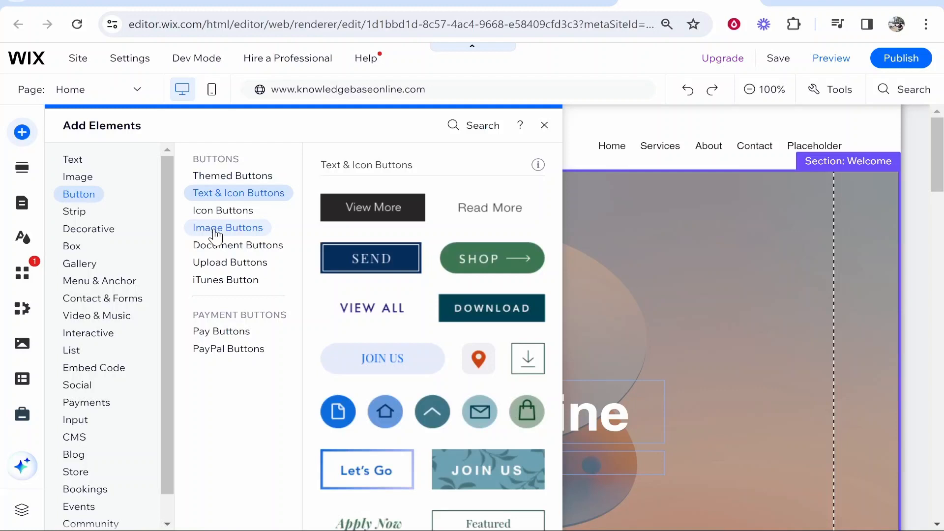
left_click(228, 228)
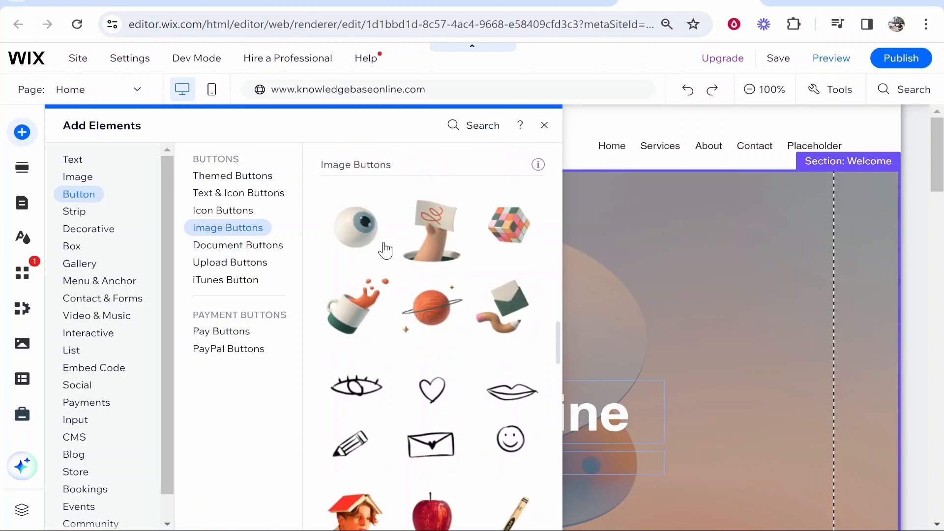
left_click(355, 227)
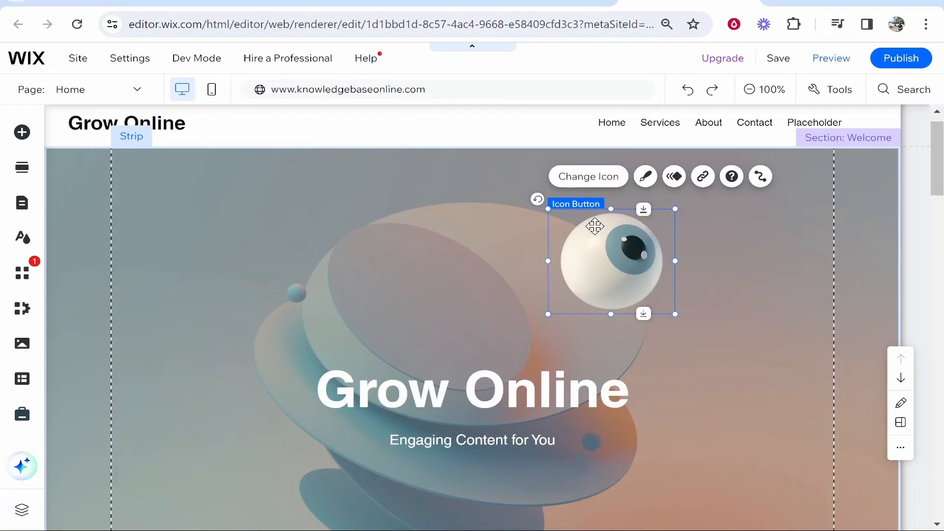
Bring up the Icon Button Settings for the selected eyeball button
left_click(644, 176)
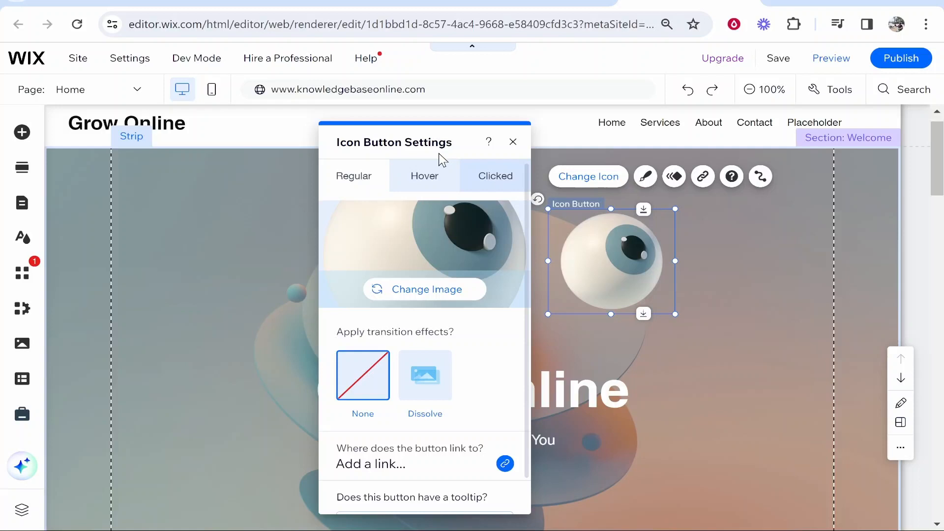
mouse_move(425, 262)
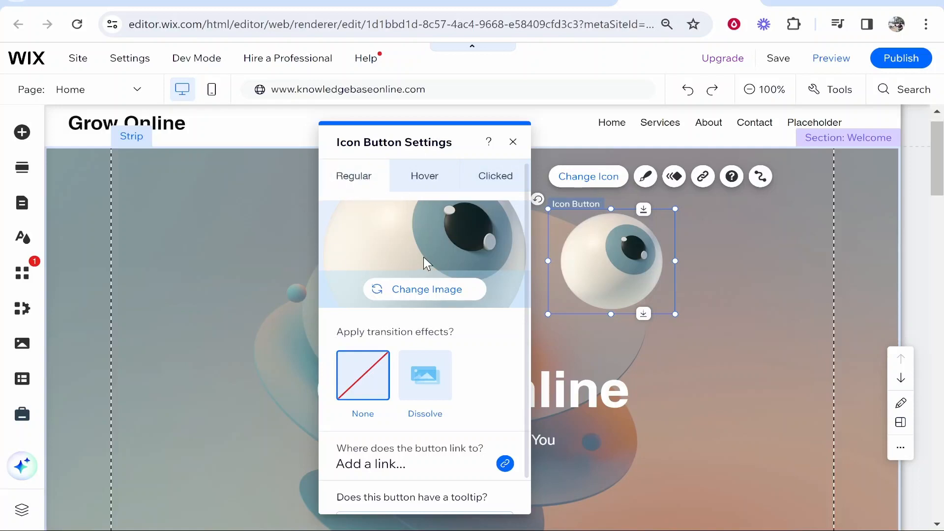
mouse_move(411, 293)
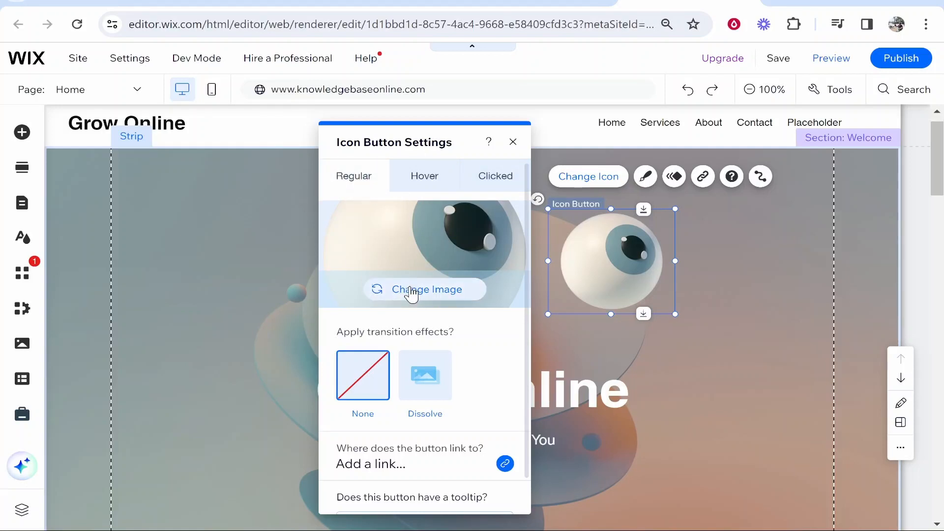
Upload the 'how to add music in capcut' thumbnail and apply it as the button's regular image
left_click(424, 289)
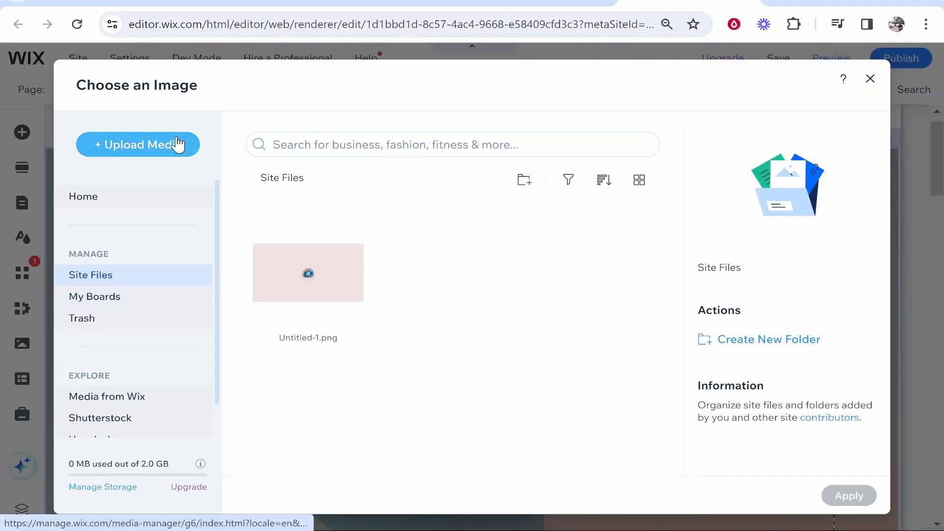
left_click(137, 144)
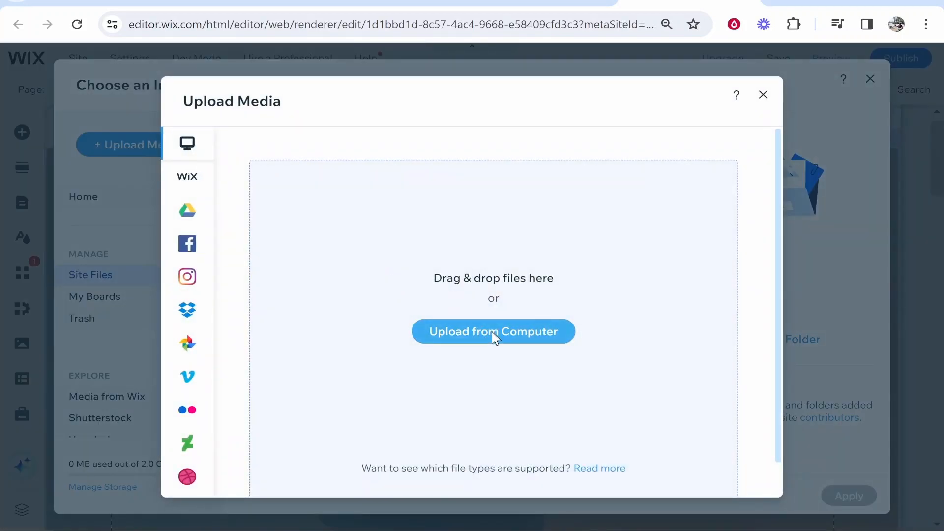
left_click(493, 332)
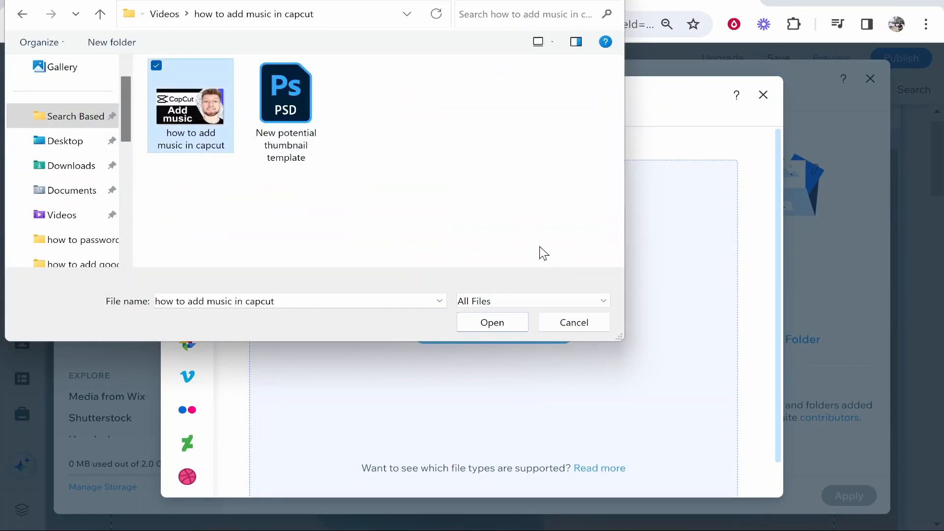
left_click(492, 322)
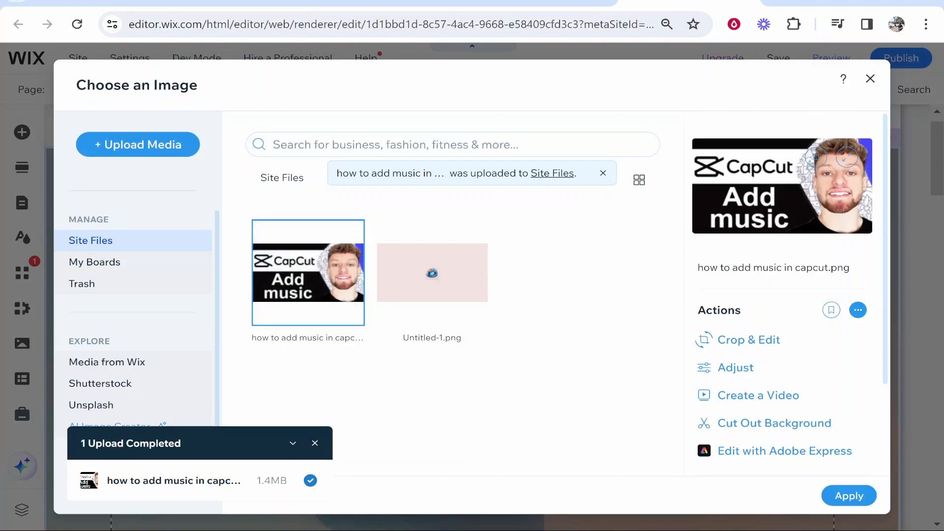
left_click(849, 495)
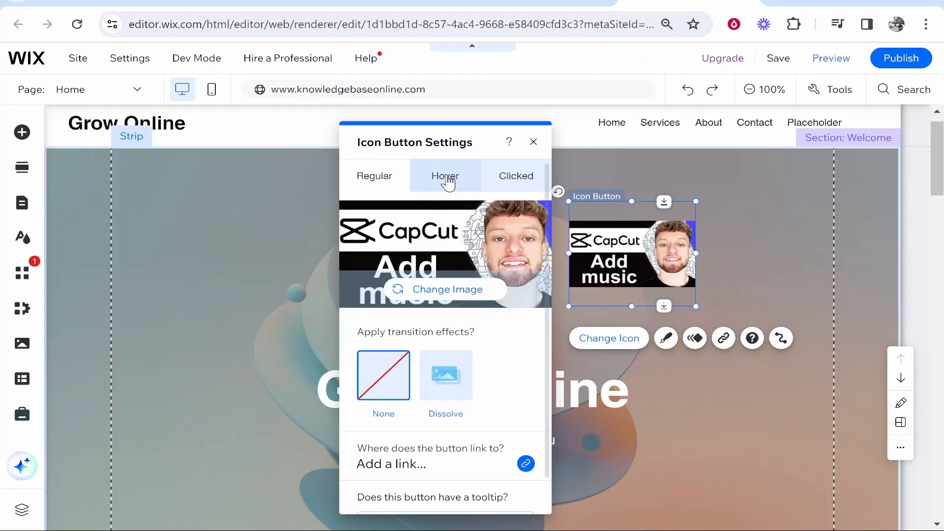
Upload the 'how to add font in canva' thumbnail and apply it as the button's hover image
left_click(444, 176)
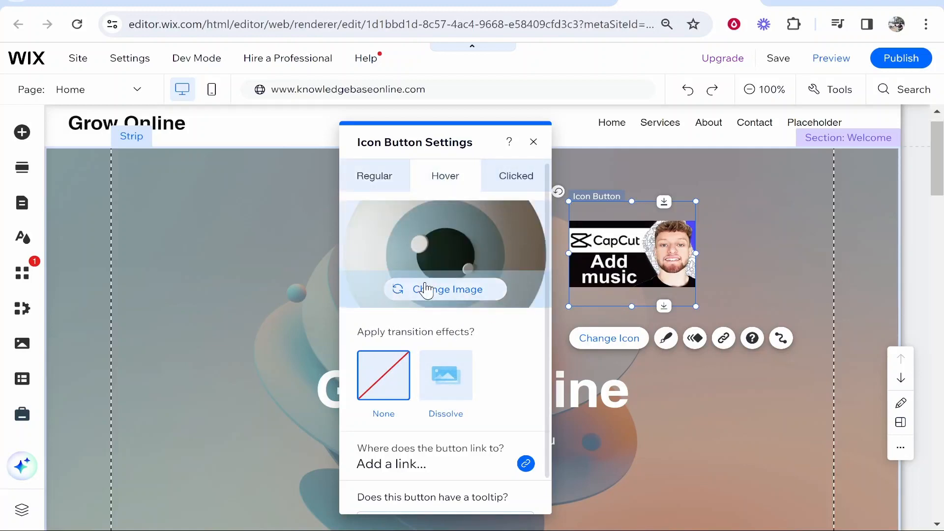
left_click(445, 289)
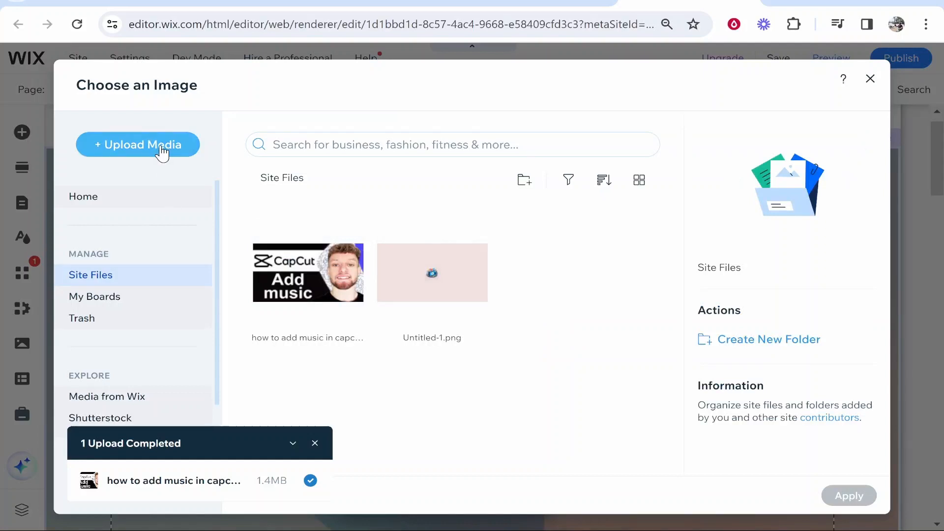
left_click(138, 143)
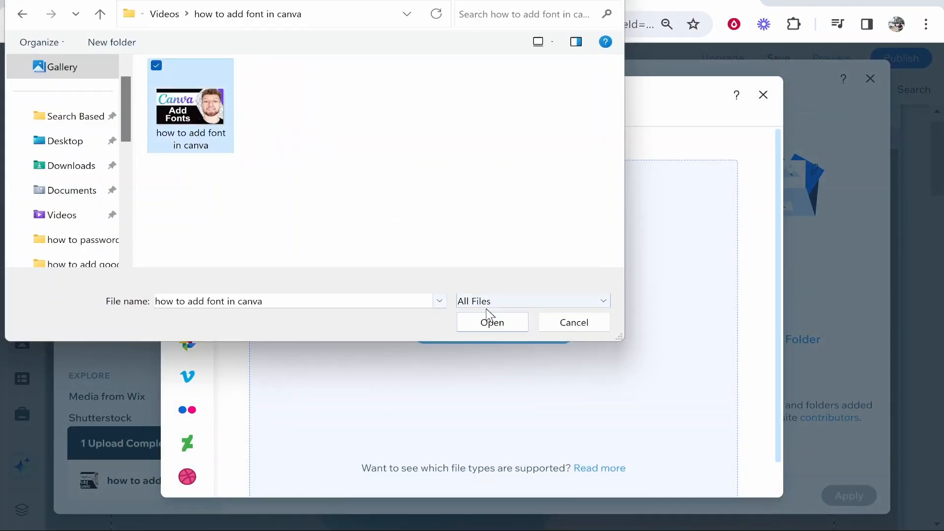
left_click(491, 322)
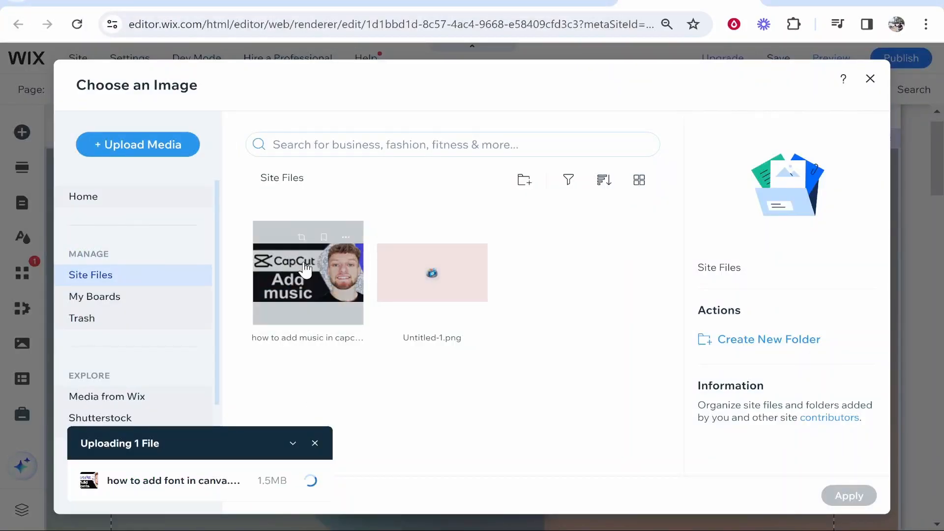
mouse_move(259, 493)
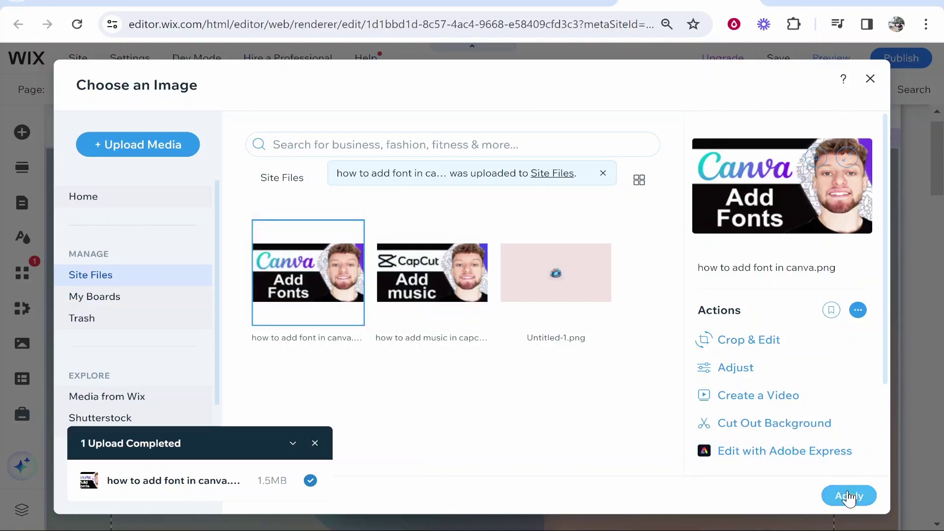
left_click(848, 494)
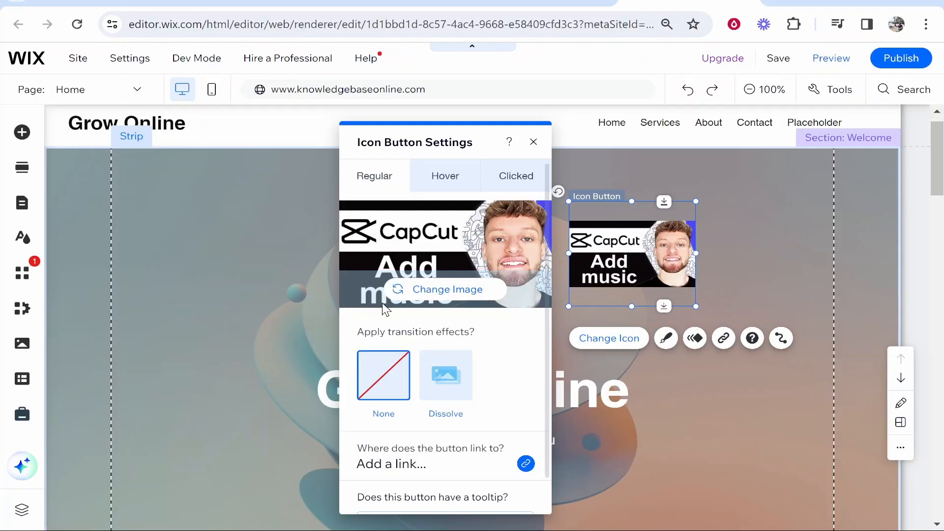
Choose the Dissolve transition, check the Clicked image, and close the button settings
left_click(444, 175)
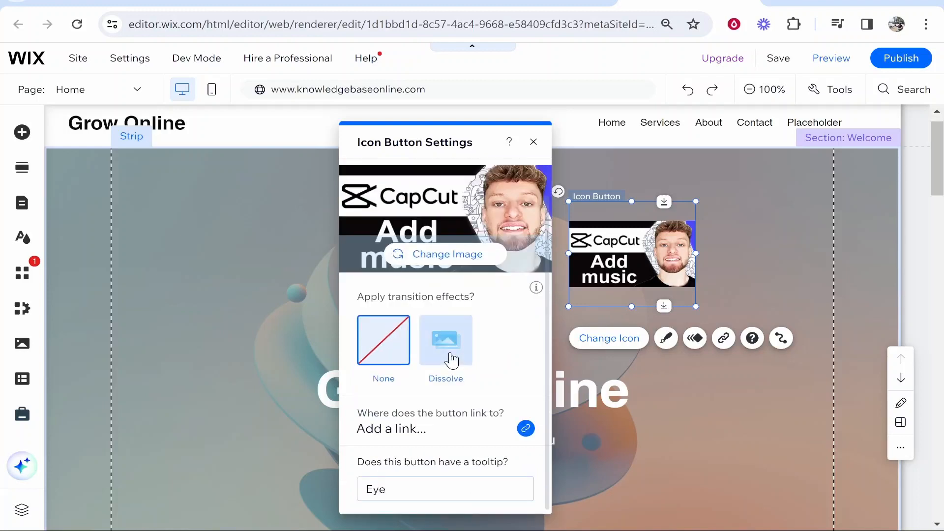
left_click(445, 340)
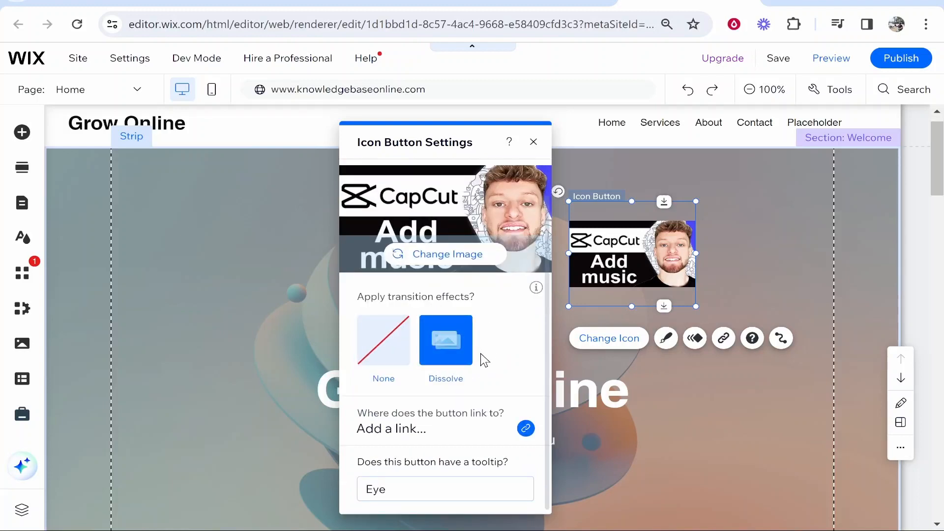
mouse_move(519, 328)
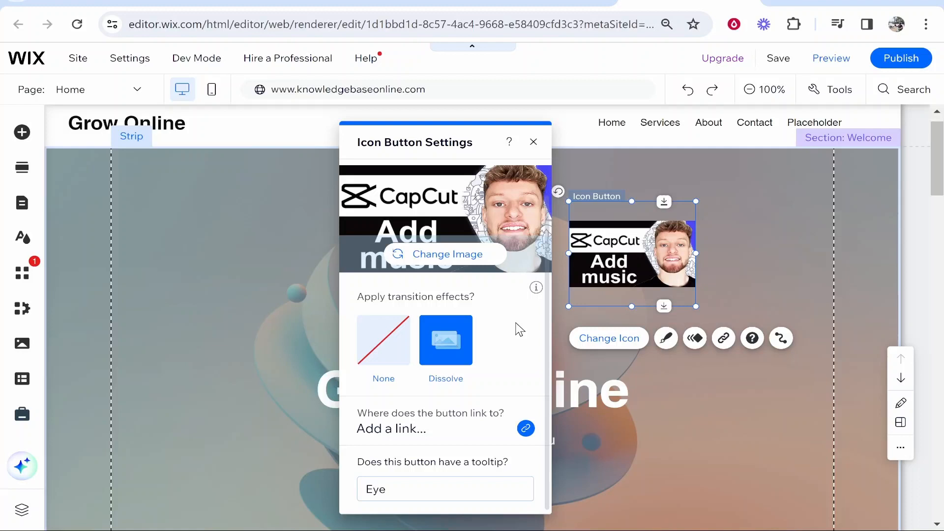
mouse_move(490, 373)
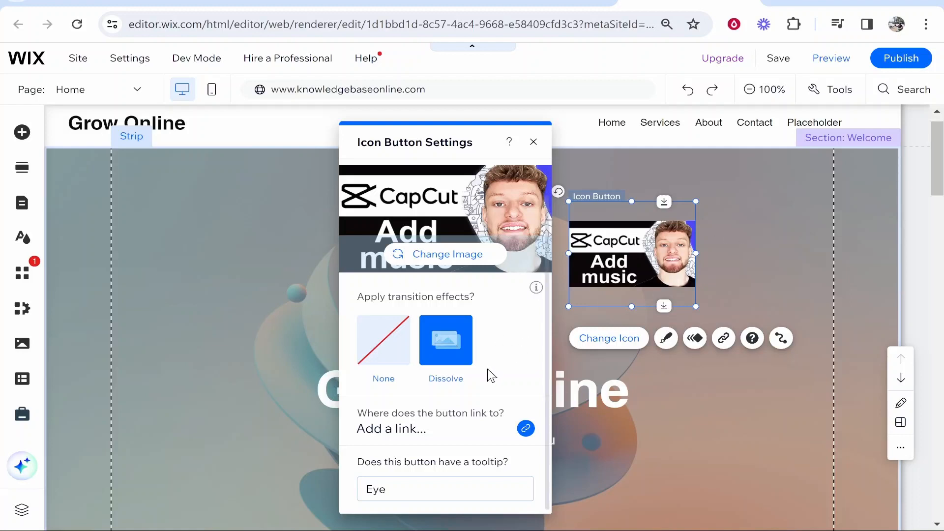
left_click(525, 429)
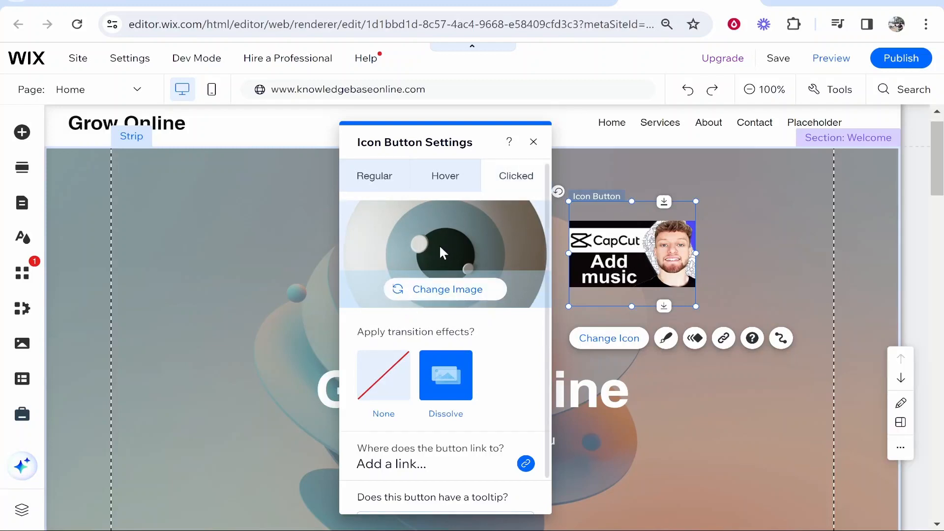
mouse_move(533, 141)
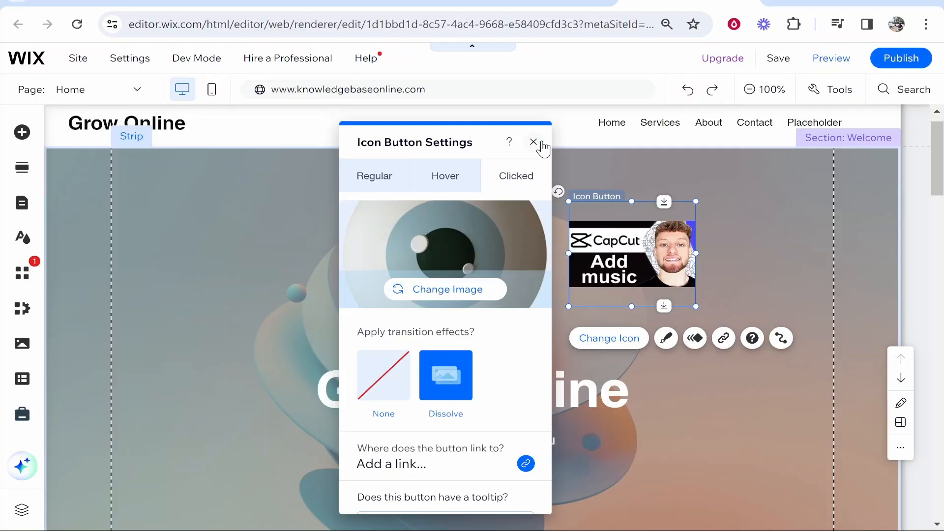
left_click(533, 141)
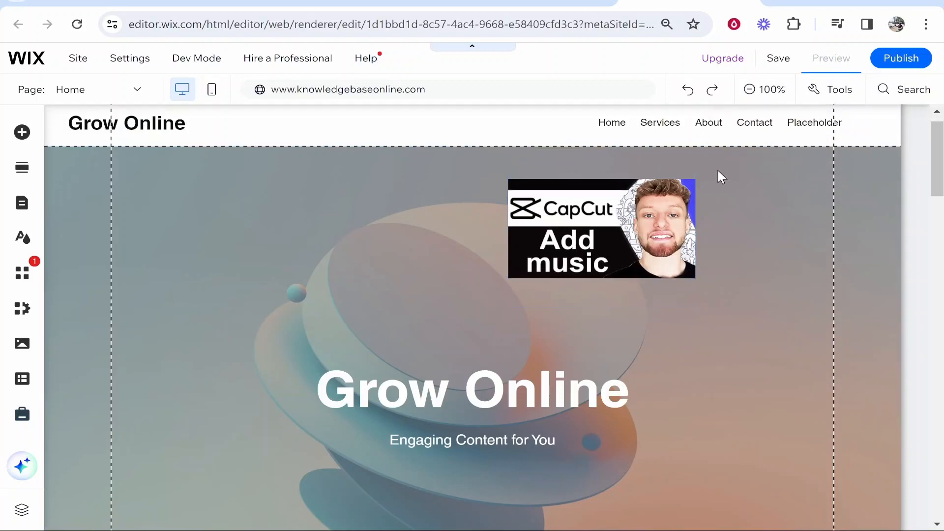
Switch to Preview mode to test the button's hover image swap
left_click(831, 58)
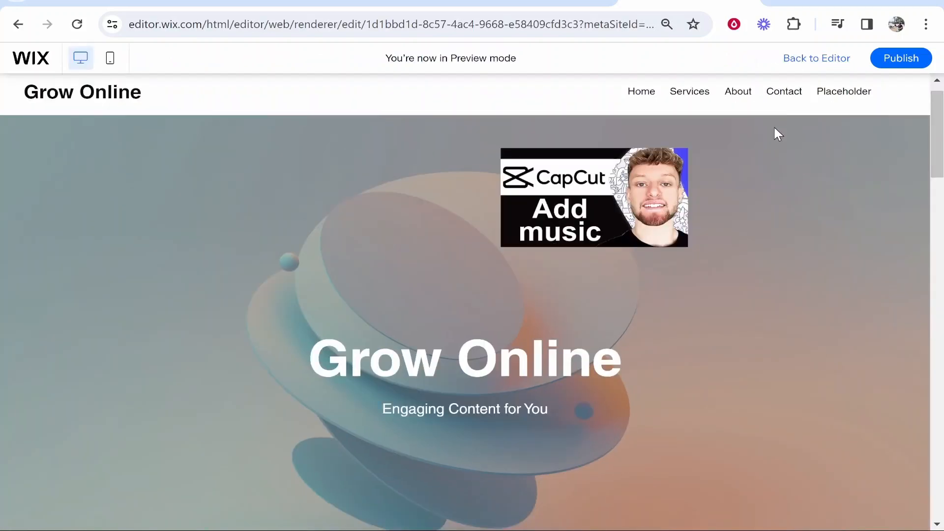
mouse_move(826, 214)
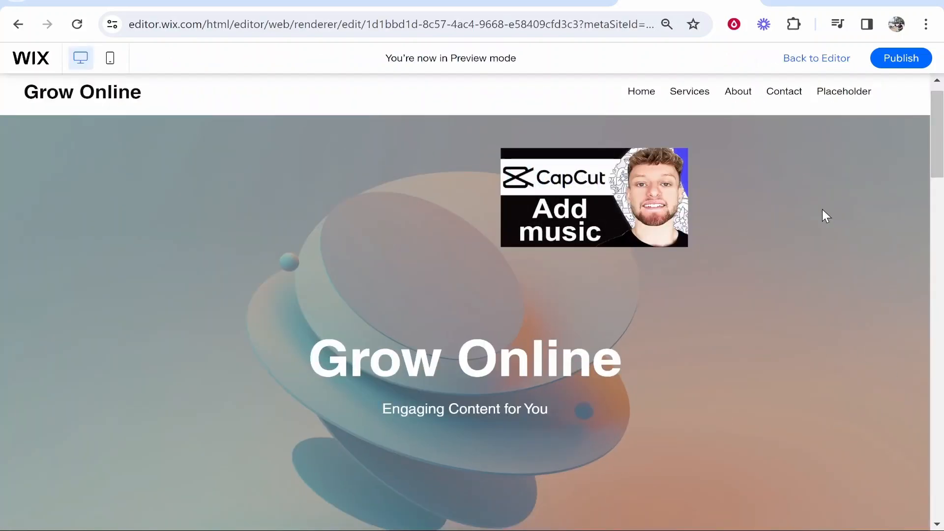
mouse_move(774, 191)
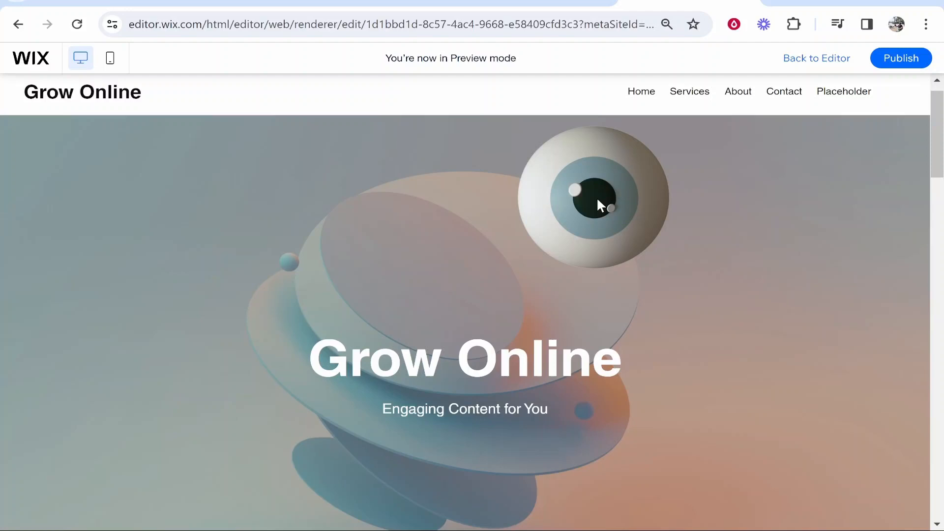
mouse_move(562, 165)
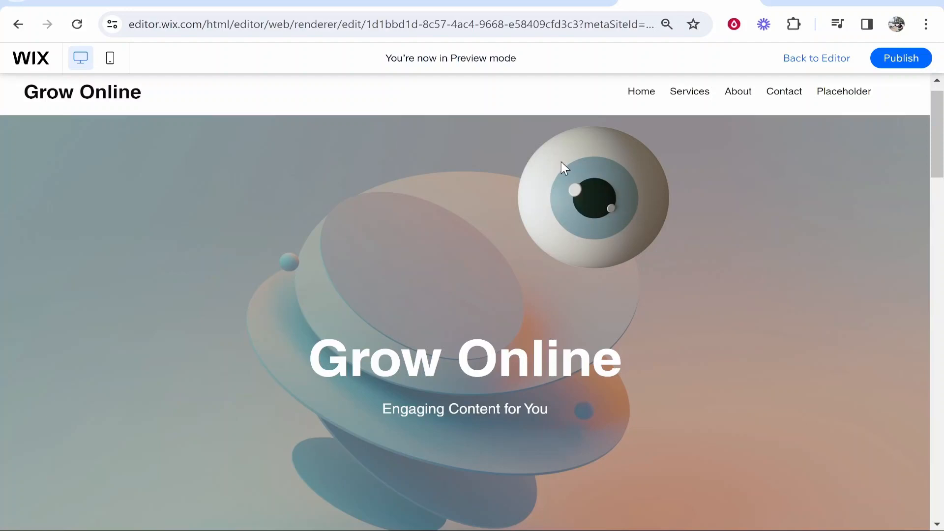